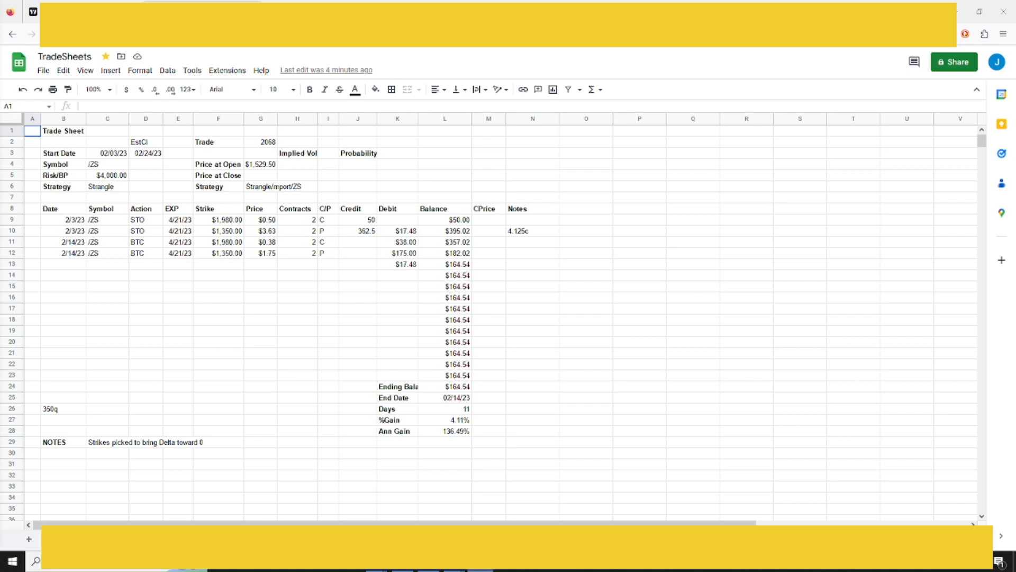
mouse_move(911, 393)
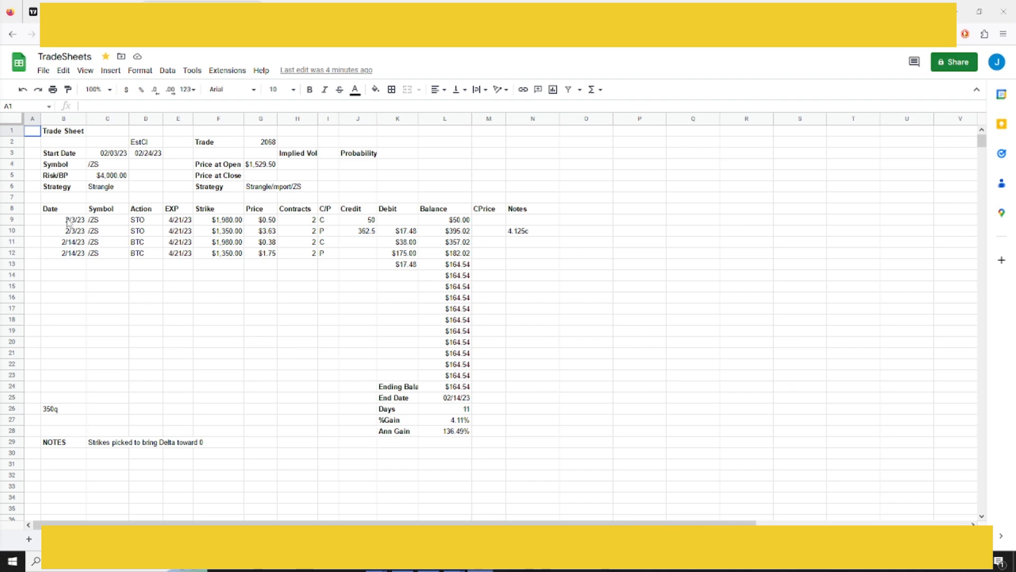
mouse_move(152, 164)
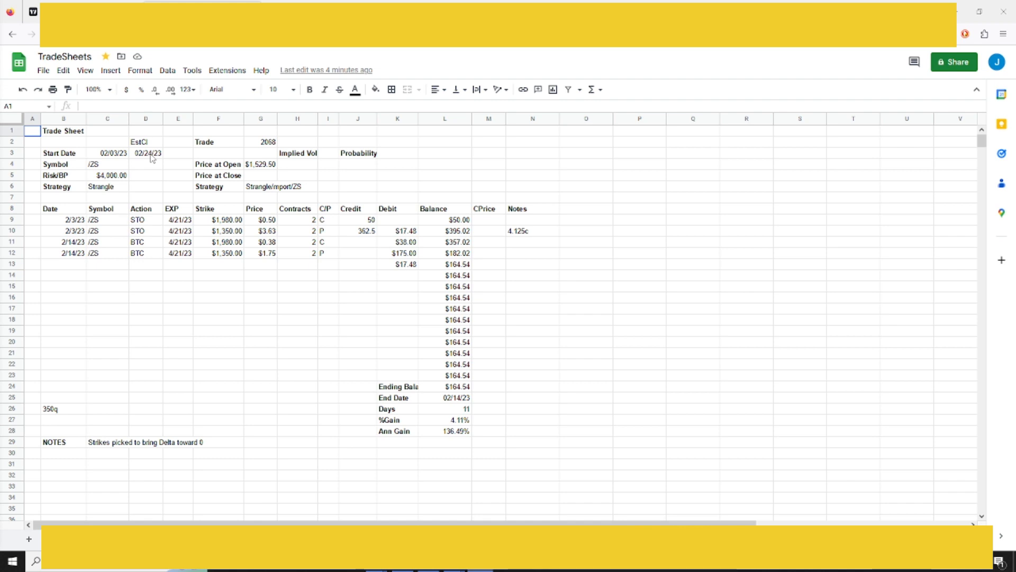
mouse_move(176, 295)
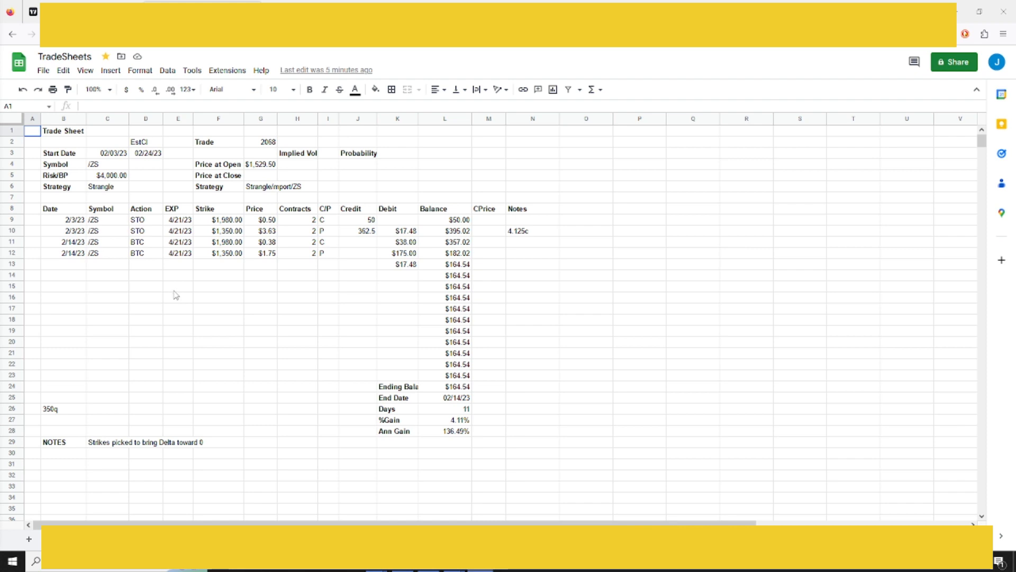
Inspect the trade's Days count, Risk/BP amount and %Gain calculation cells
click(444, 409)
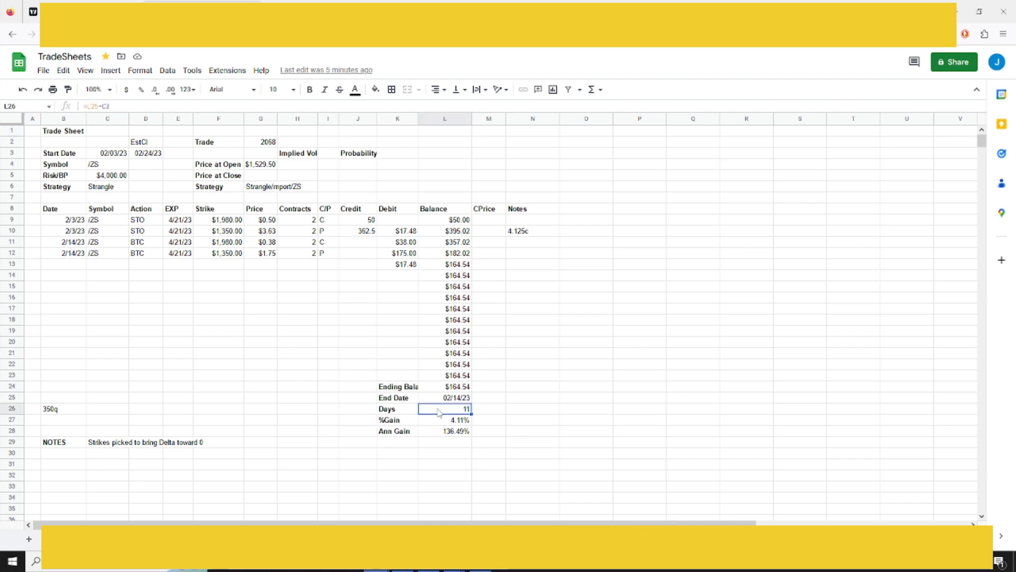
mouse_move(219, 220)
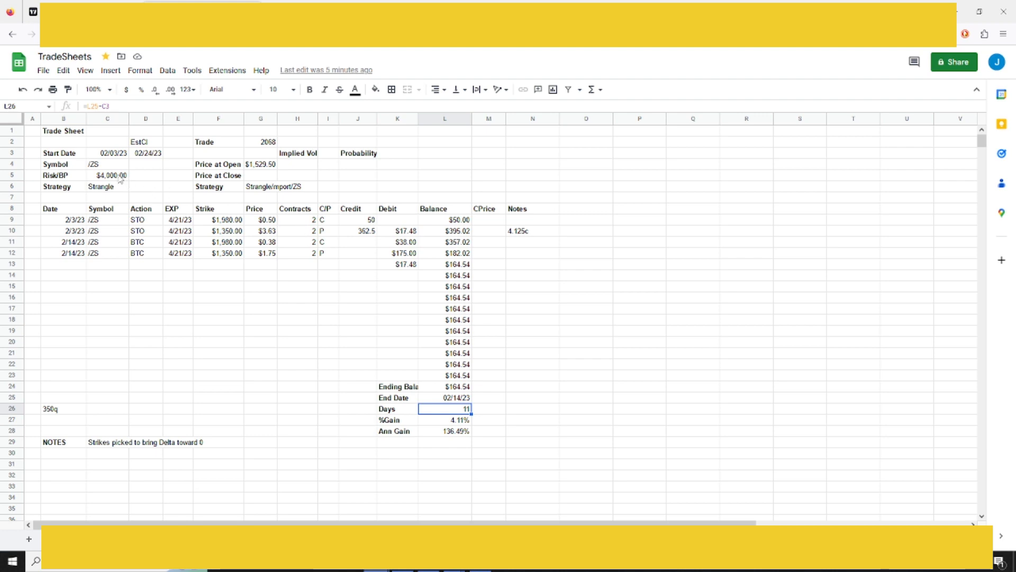
click(107, 175)
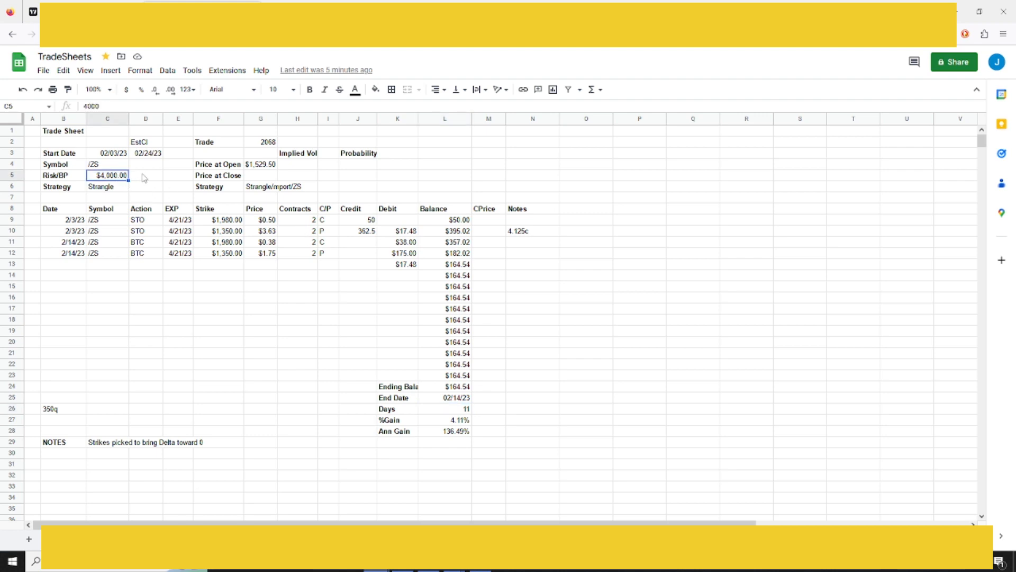
mouse_move(404, 298)
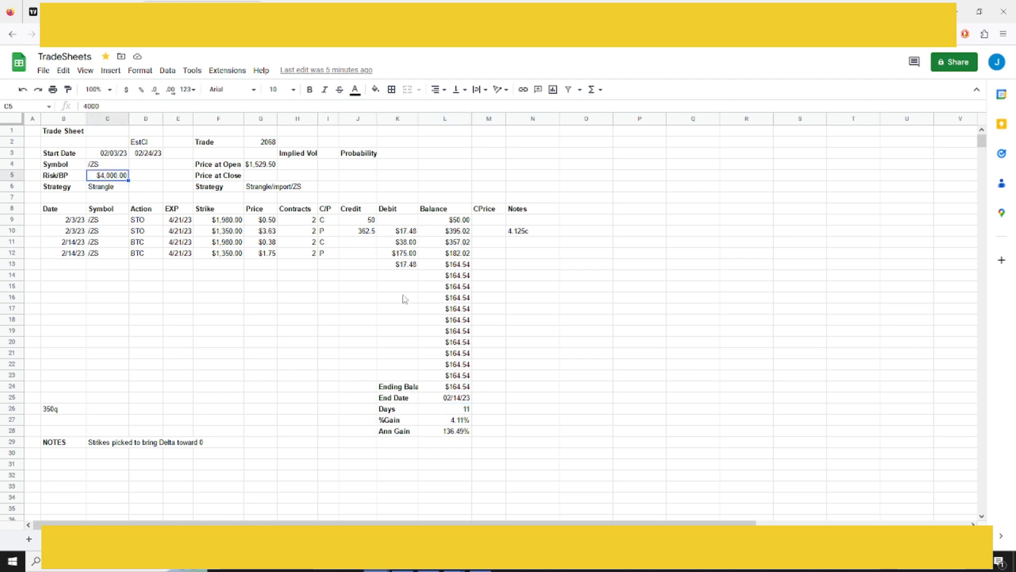
click(397, 298)
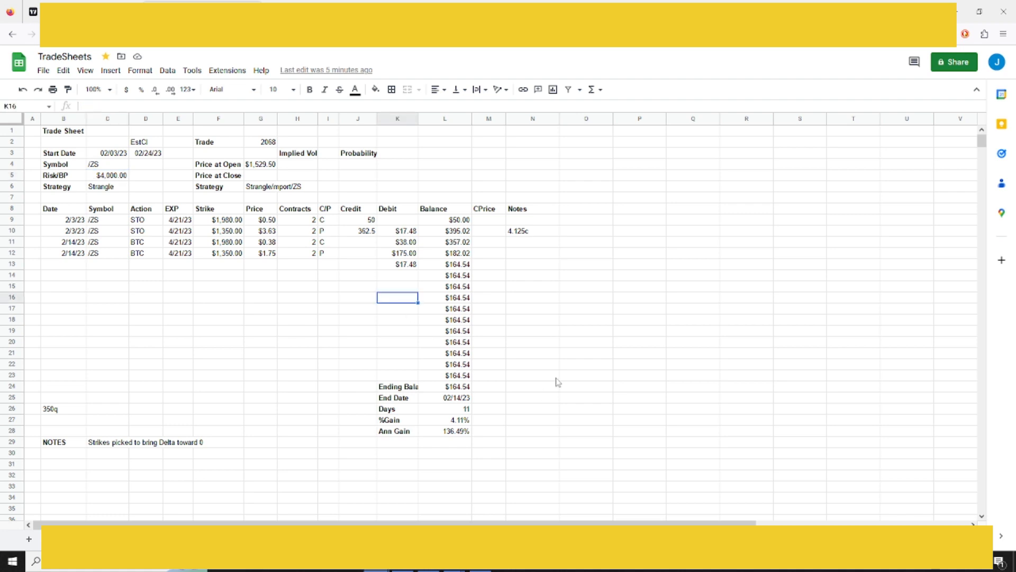
click(445, 419)
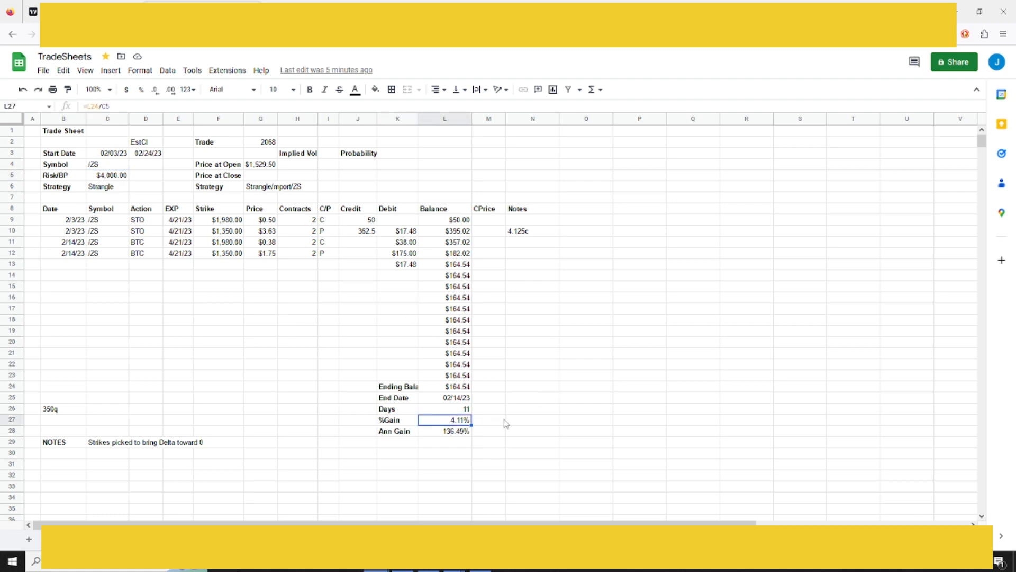
mouse_move(433, 438)
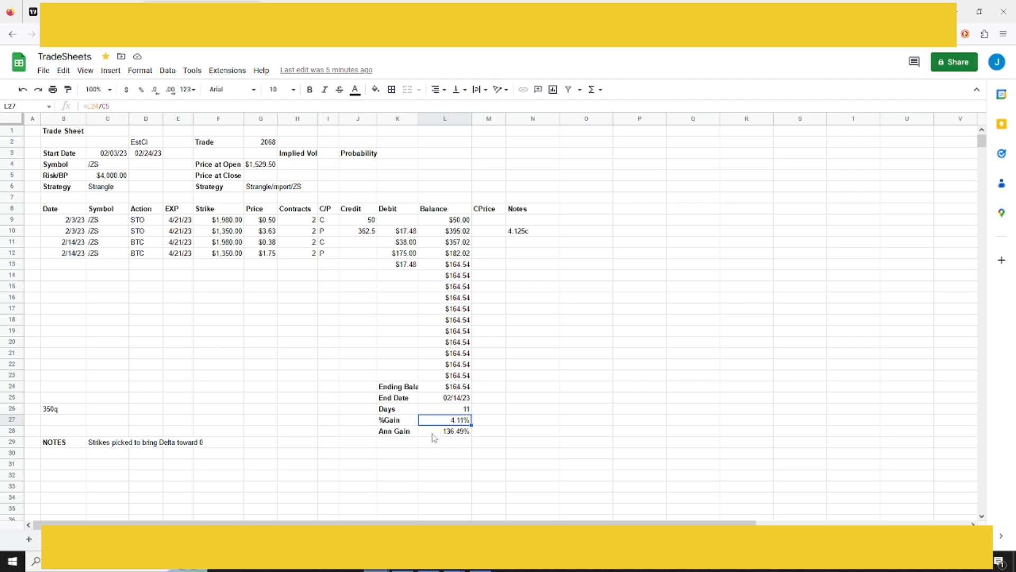
Read the note about picking strikes for the strangle
click(261, 397)
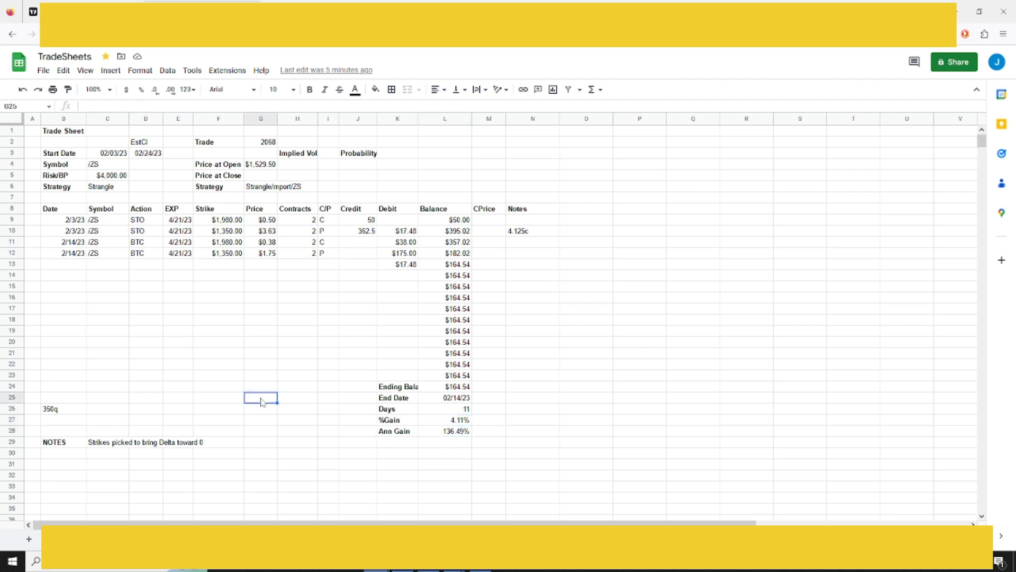
click(107, 442)
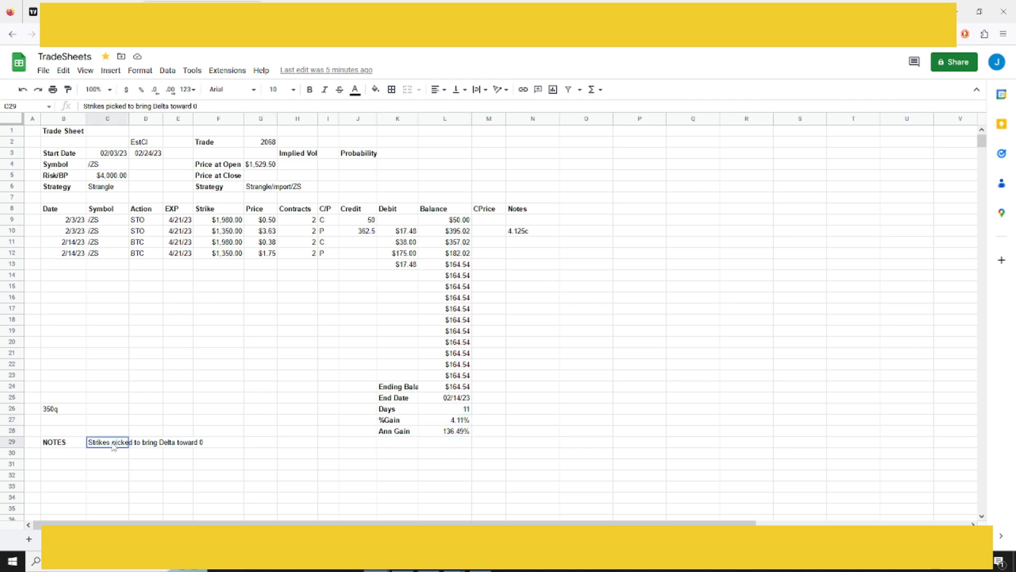
click(107, 431)
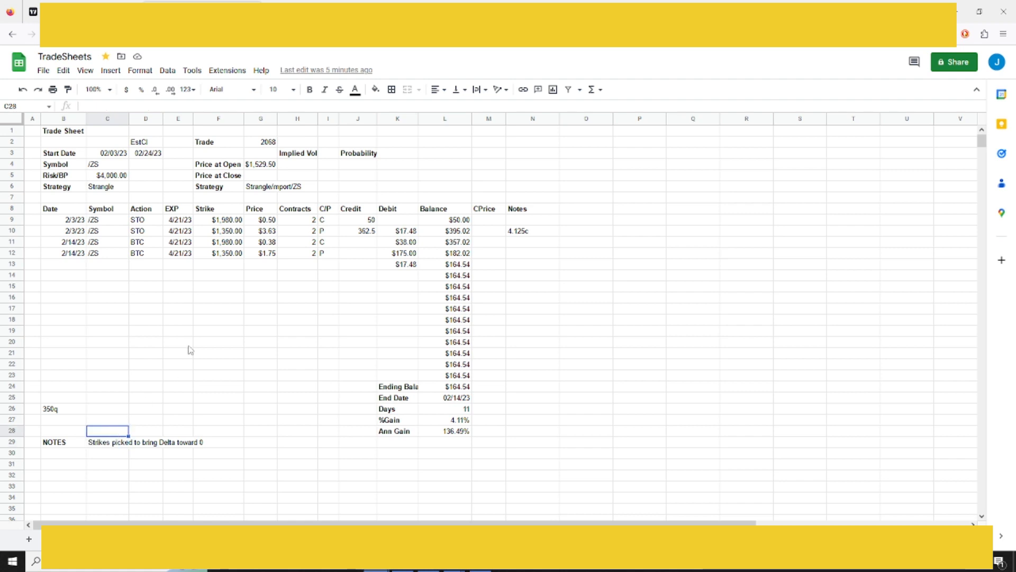
mouse_move(232, 228)
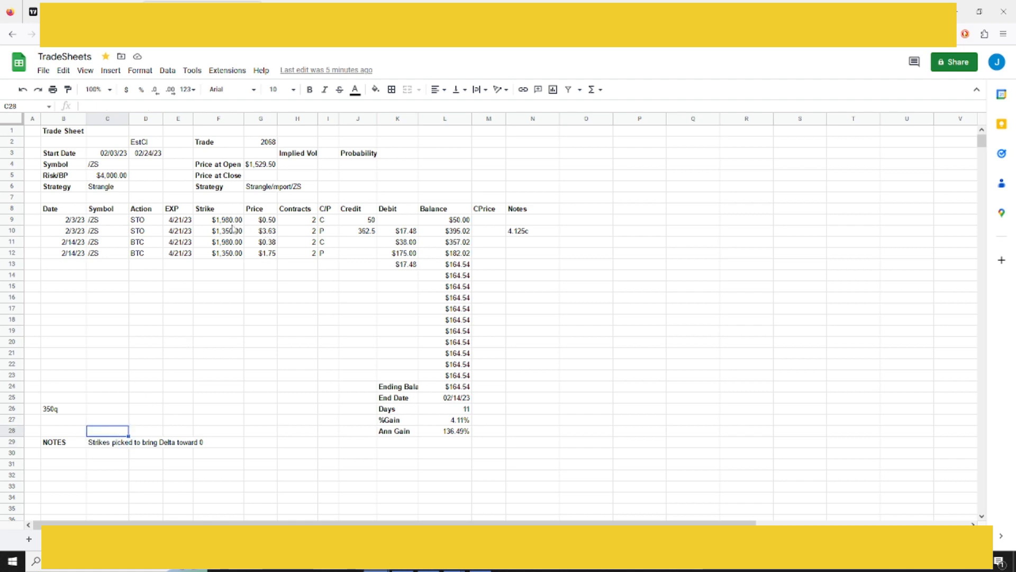
mouse_move(240, 327)
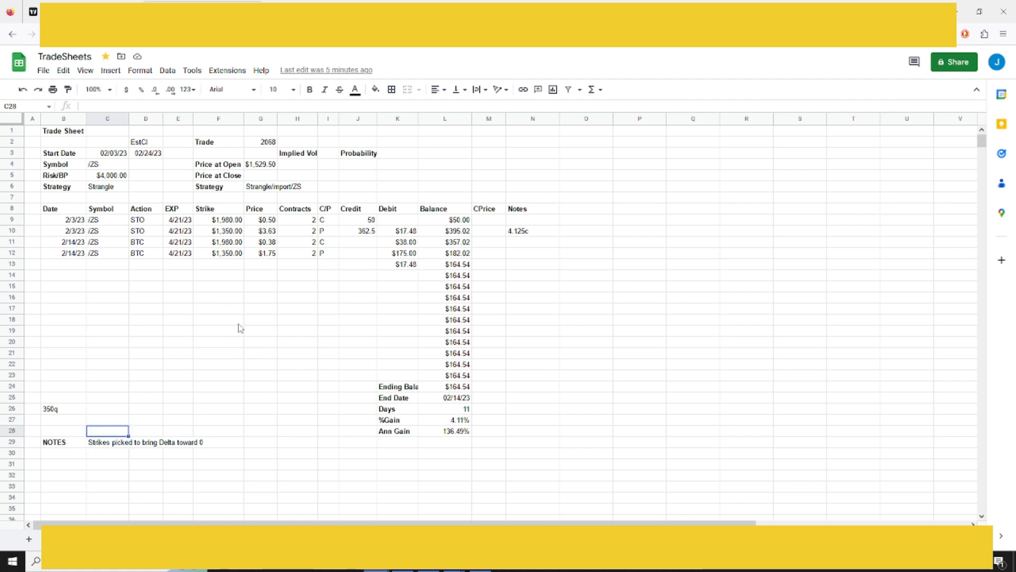
mouse_move(237, 298)
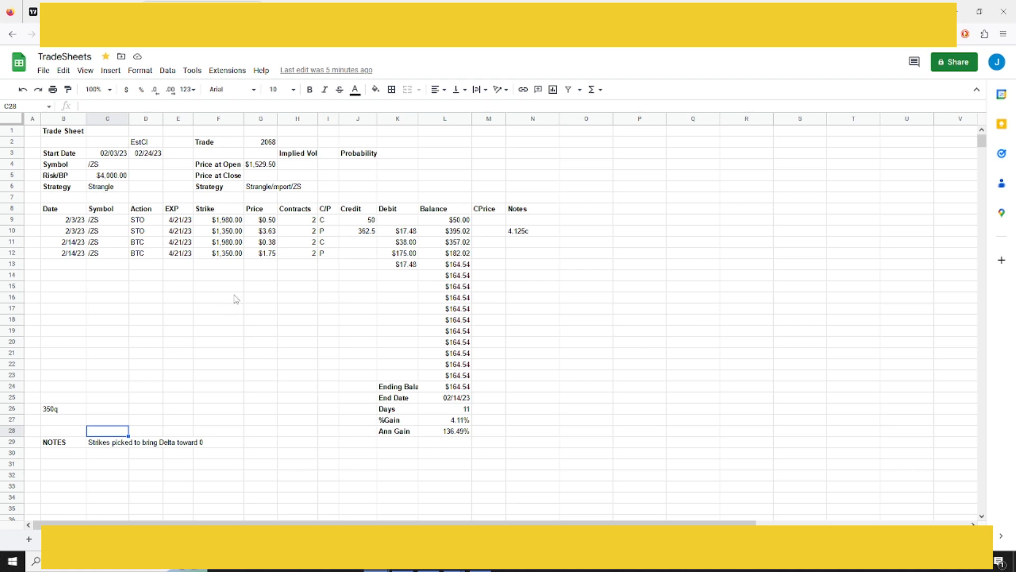
mouse_move(228, 372)
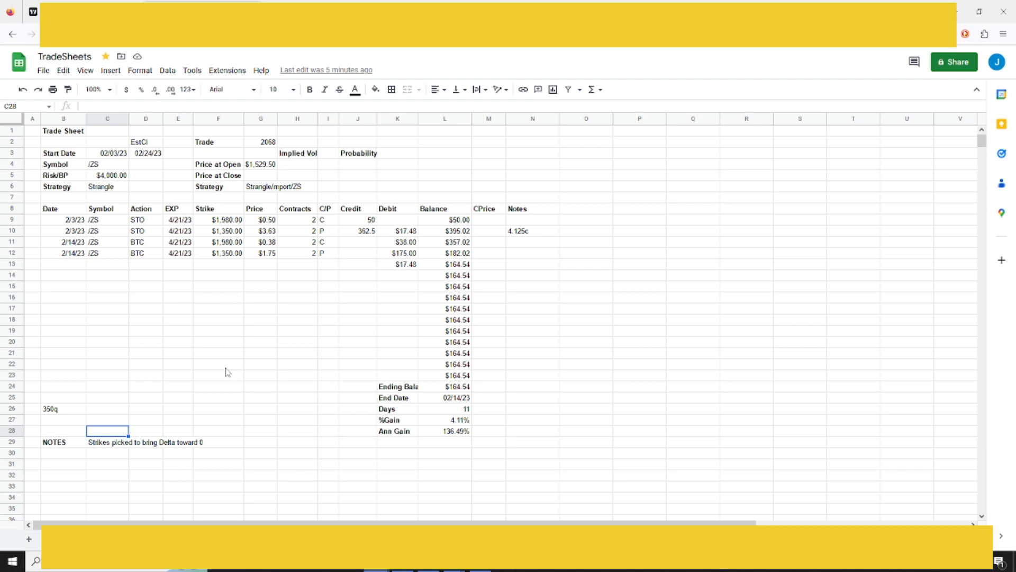
mouse_move(235, 450)
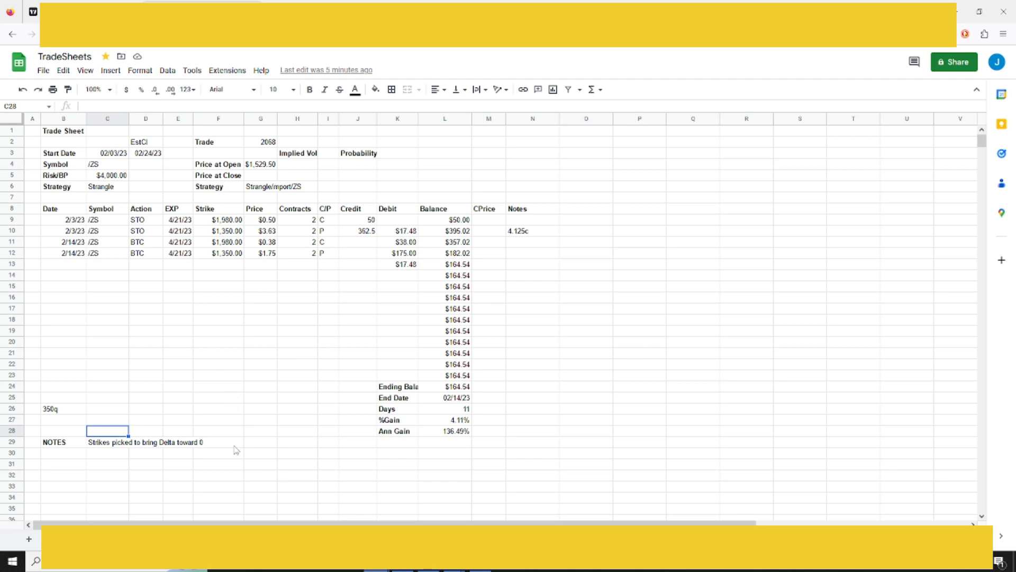
mouse_move(234, 446)
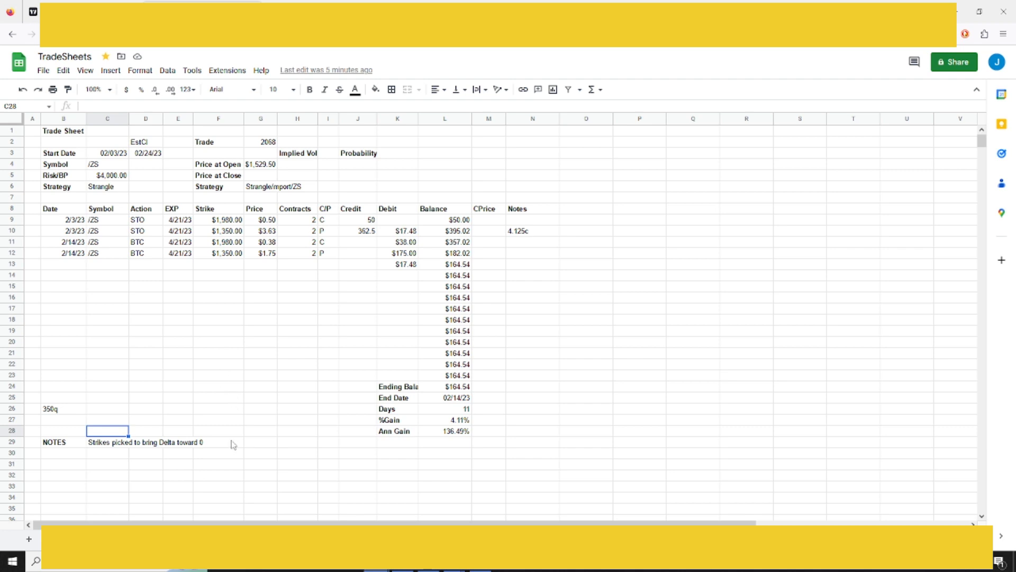
mouse_move(265, 345)
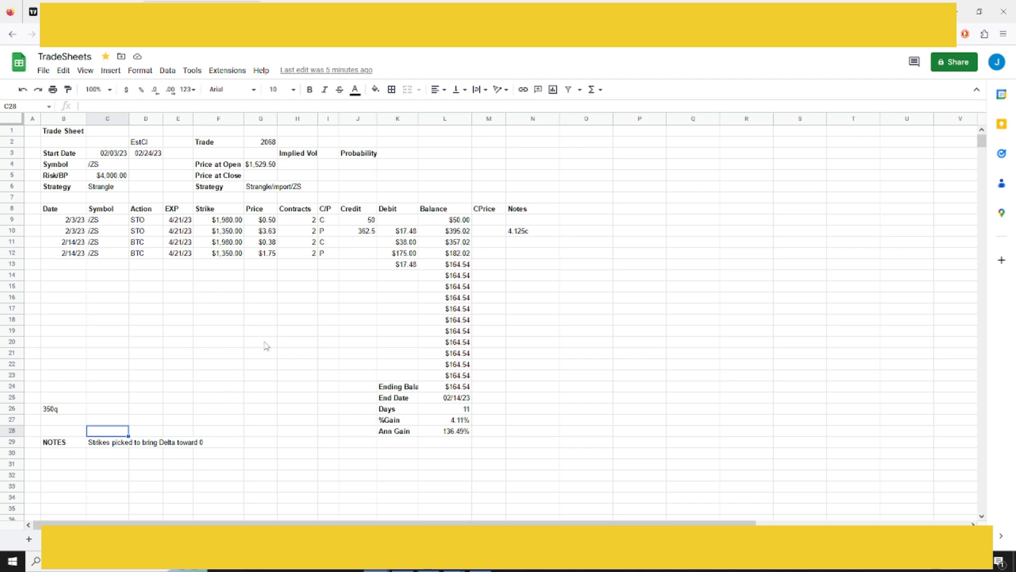
mouse_move(268, 332)
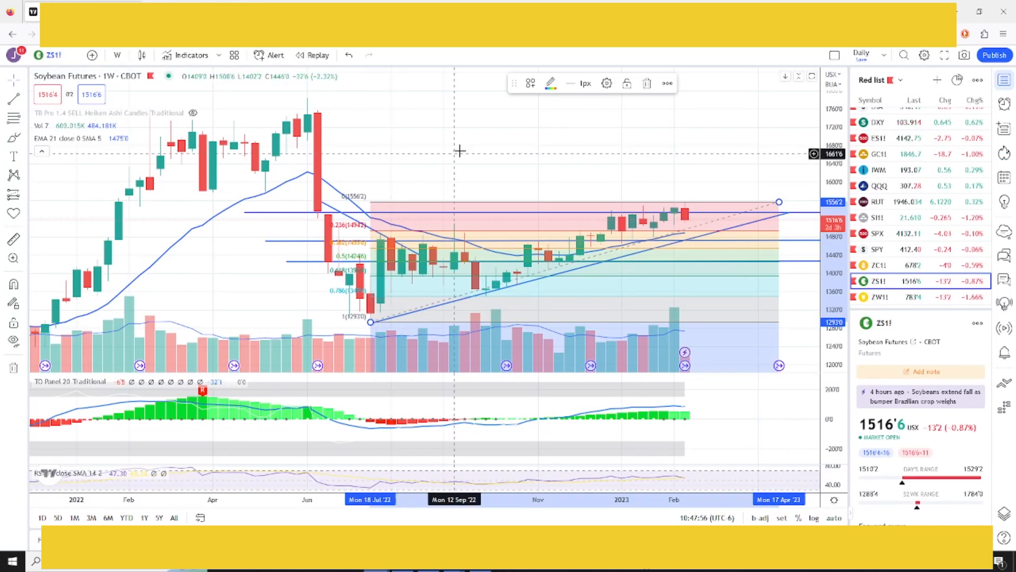
mouse_move(447, 122)
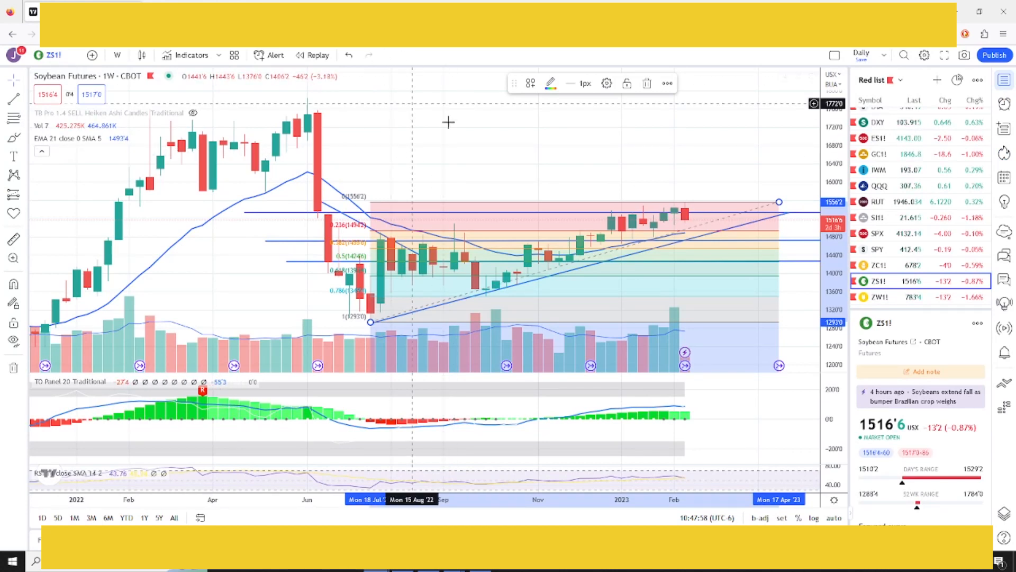
mouse_move(444, 154)
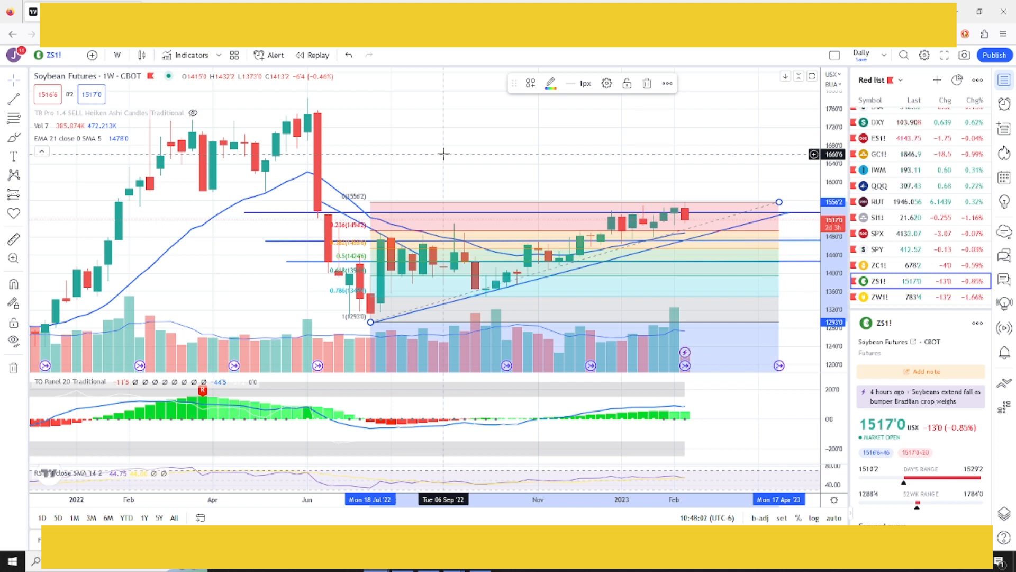
mouse_move(502, 170)
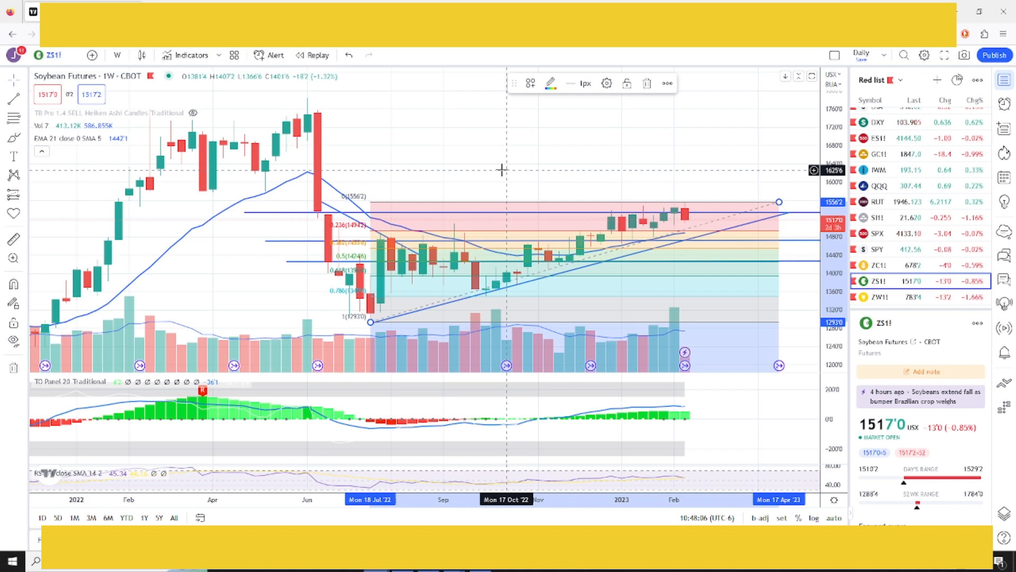
mouse_move(621, 266)
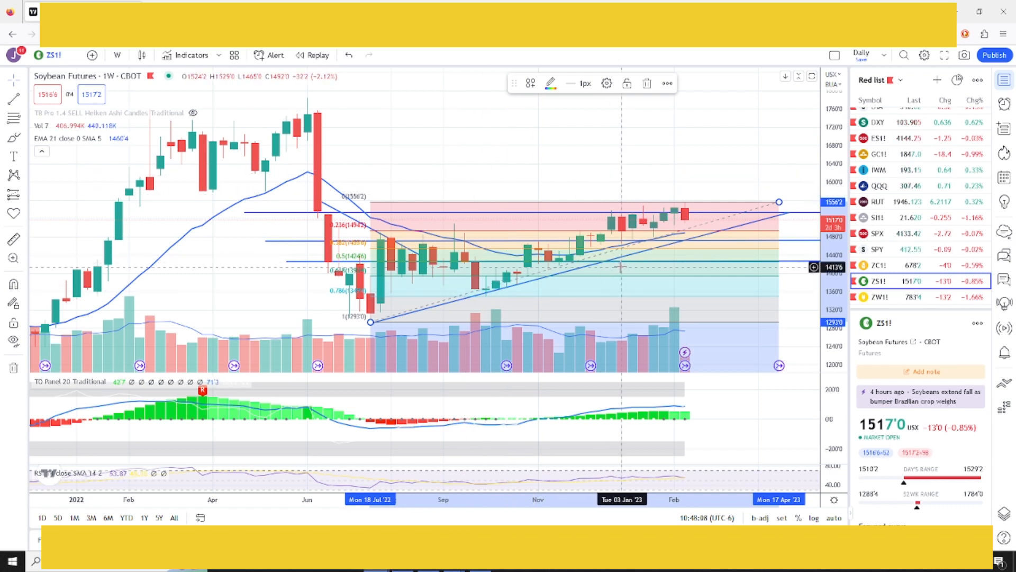
mouse_move(694, 227)
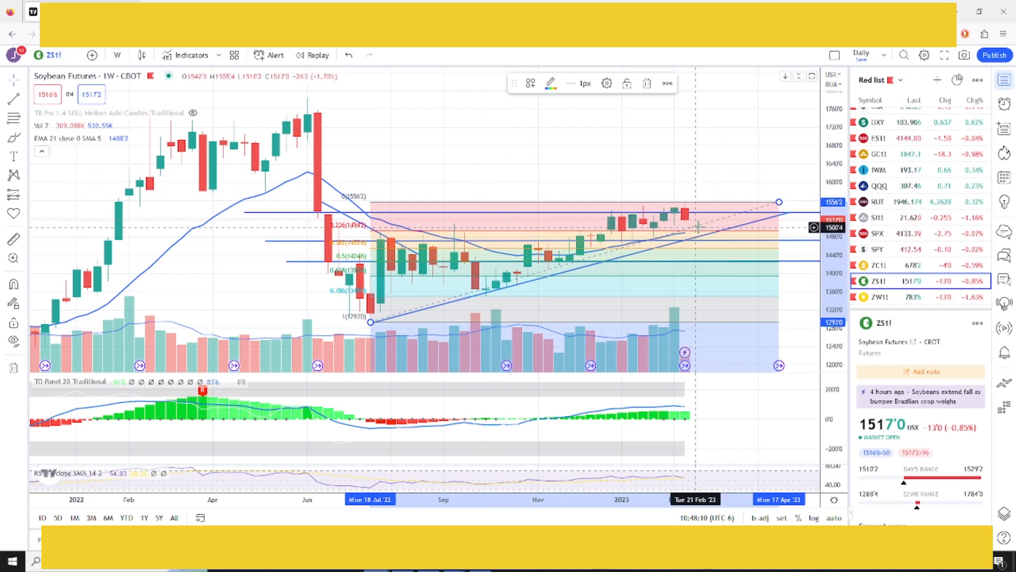
mouse_move(629, 167)
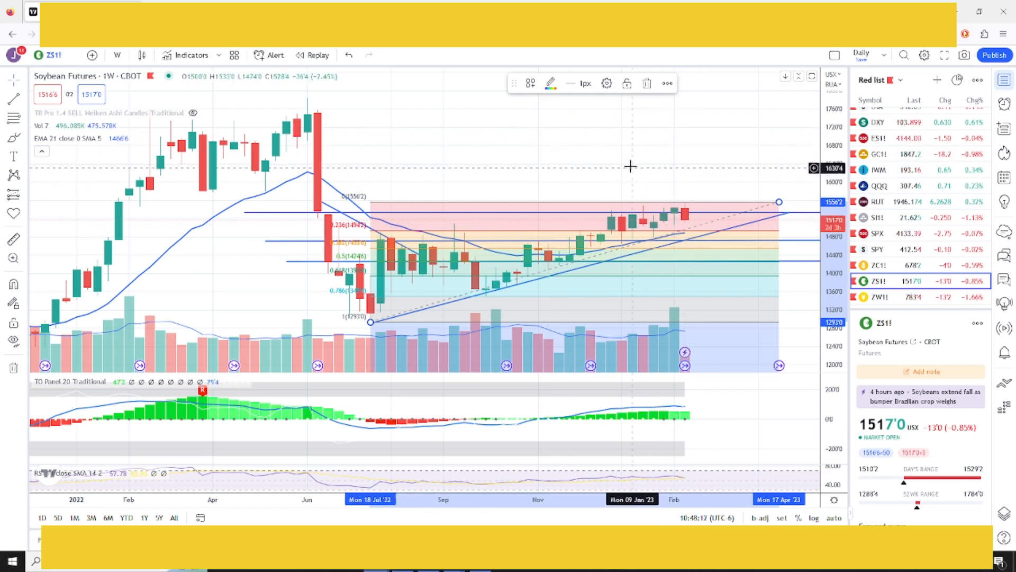
mouse_move(629, 225)
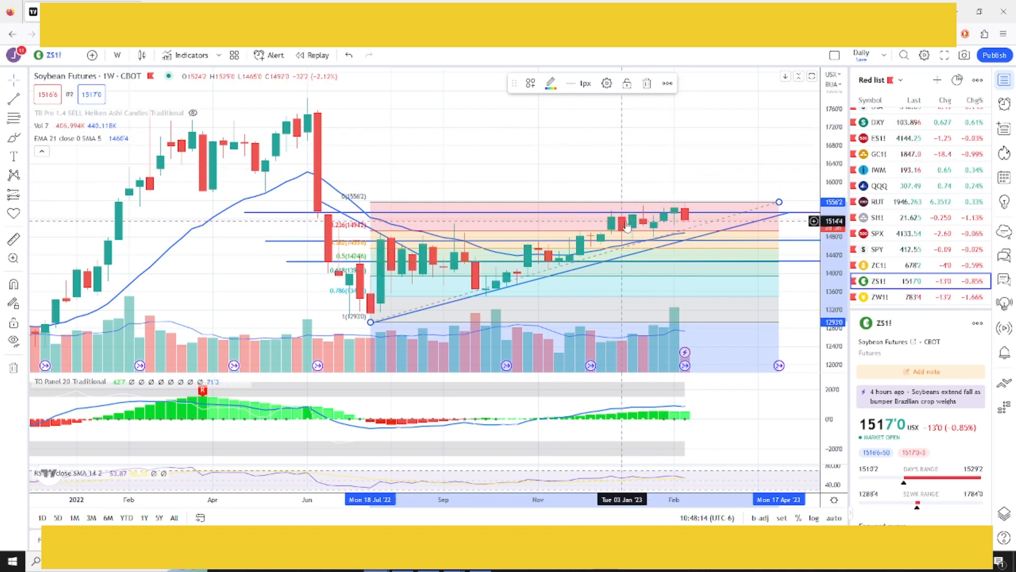
mouse_move(734, 167)
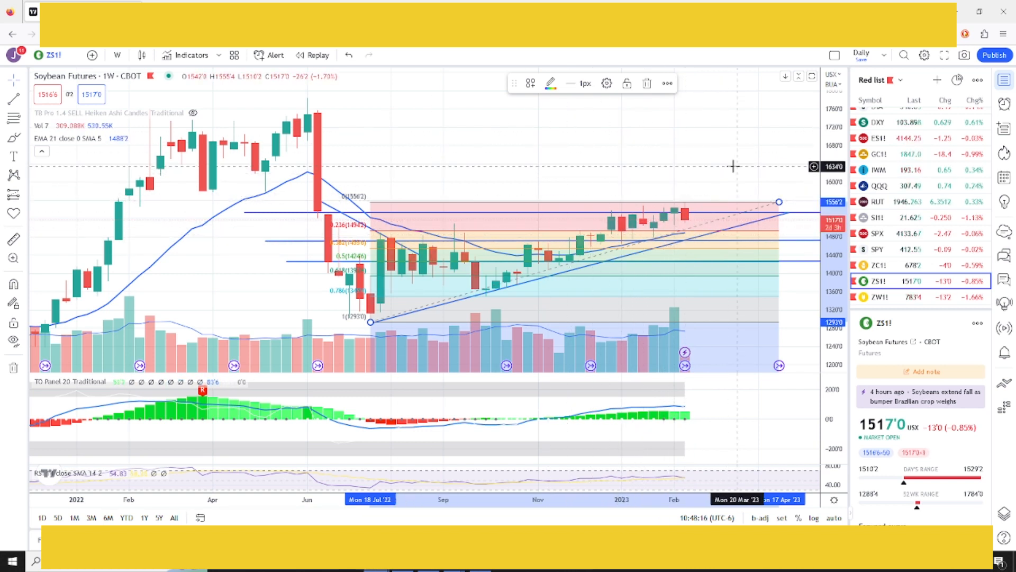
mouse_move(693, 330)
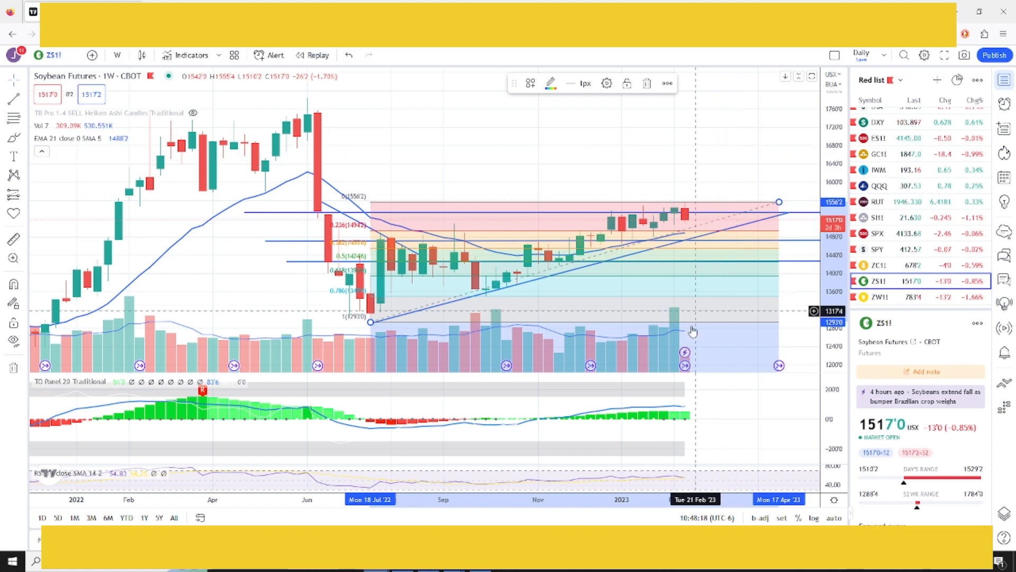
mouse_move(686, 326)
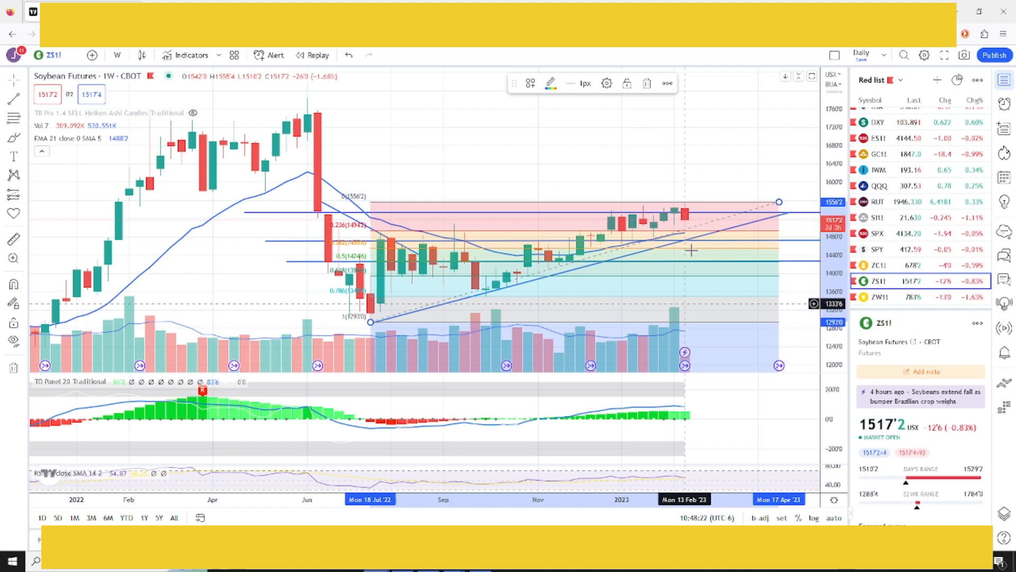
mouse_move(695, 117)
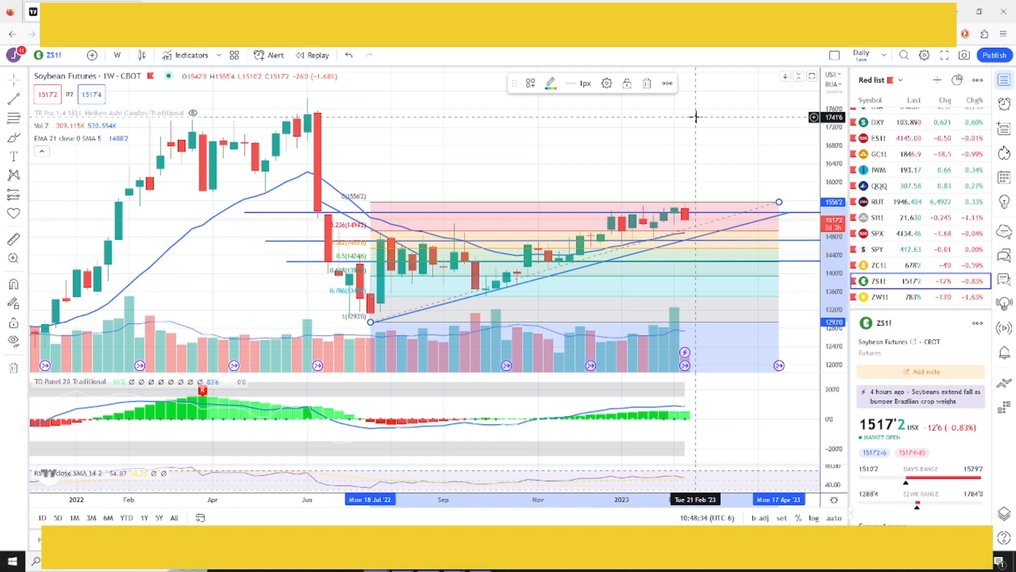
mouse_move(601, 232)
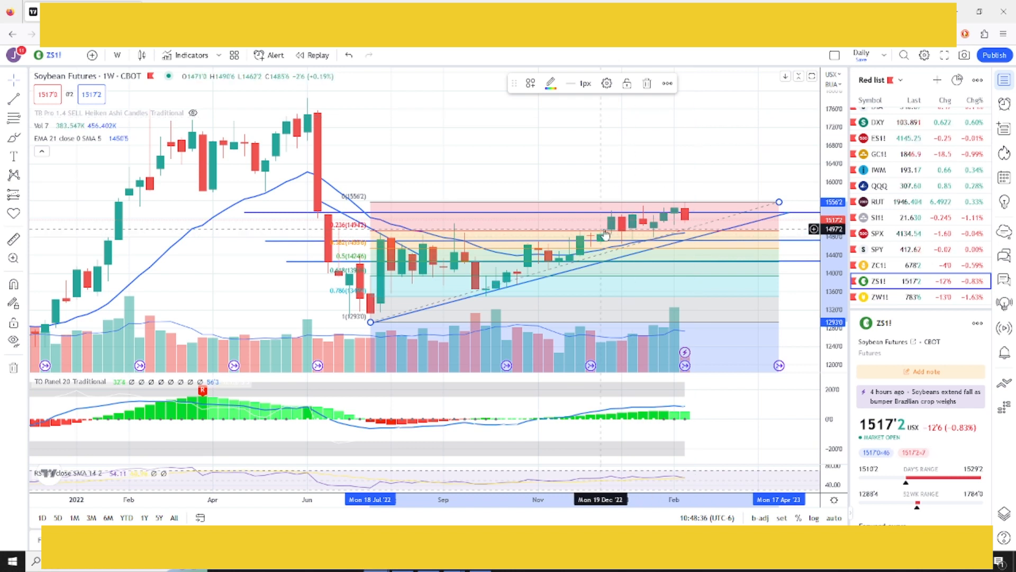
mouse_move(653, 234)
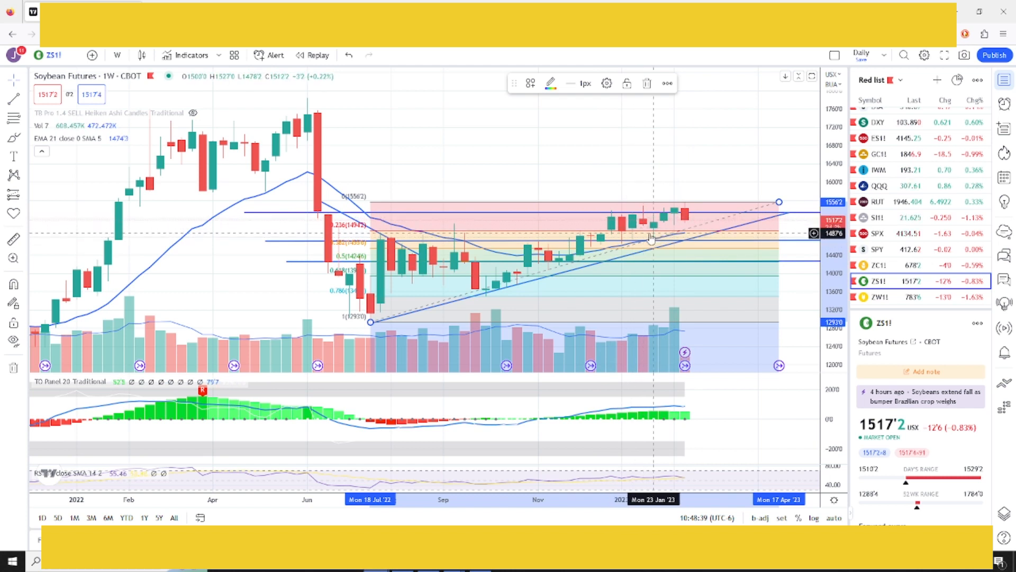
mouse_move(704, 318)
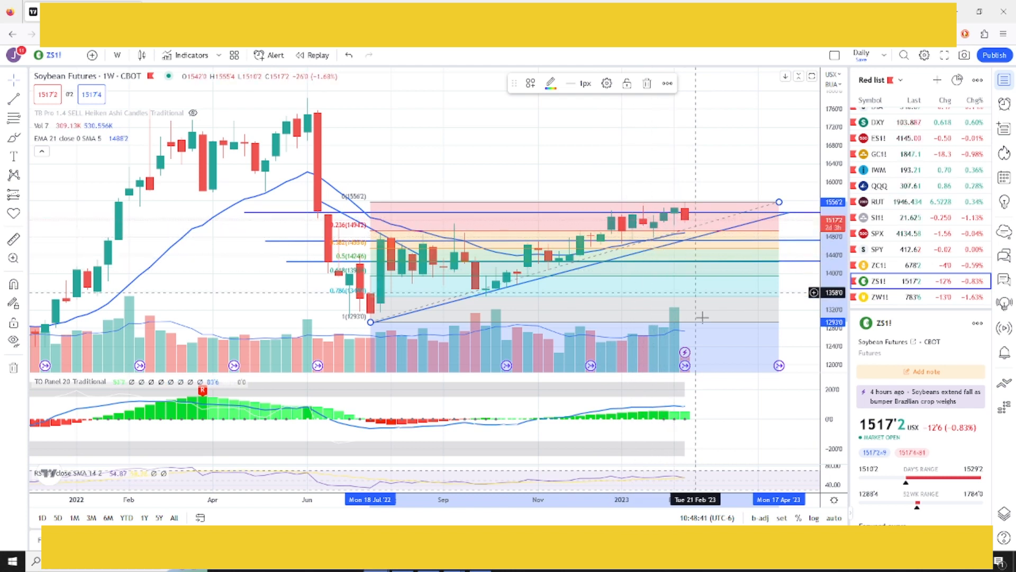
mouse_move(706, 284)
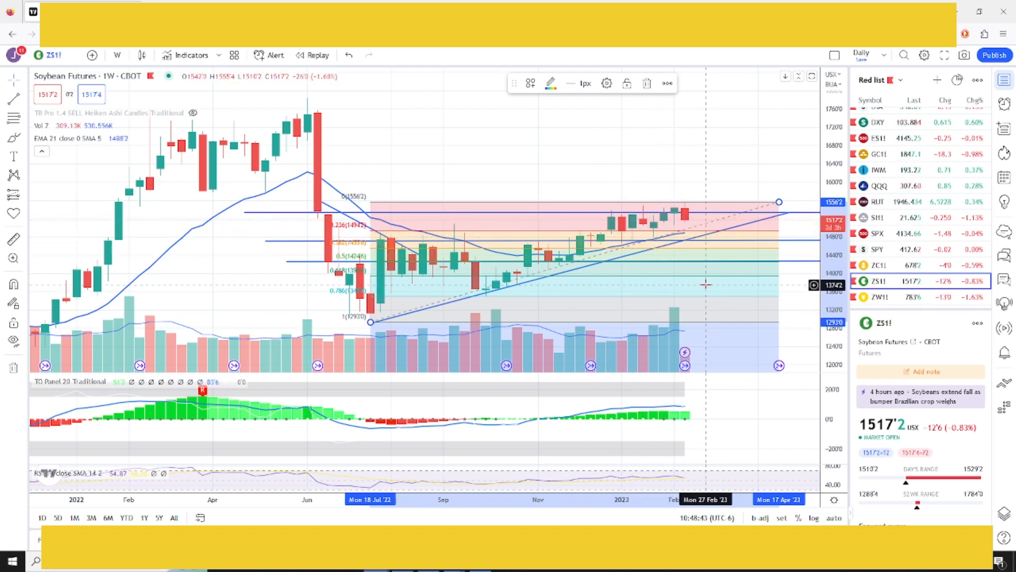
mouse_move(463, 170)
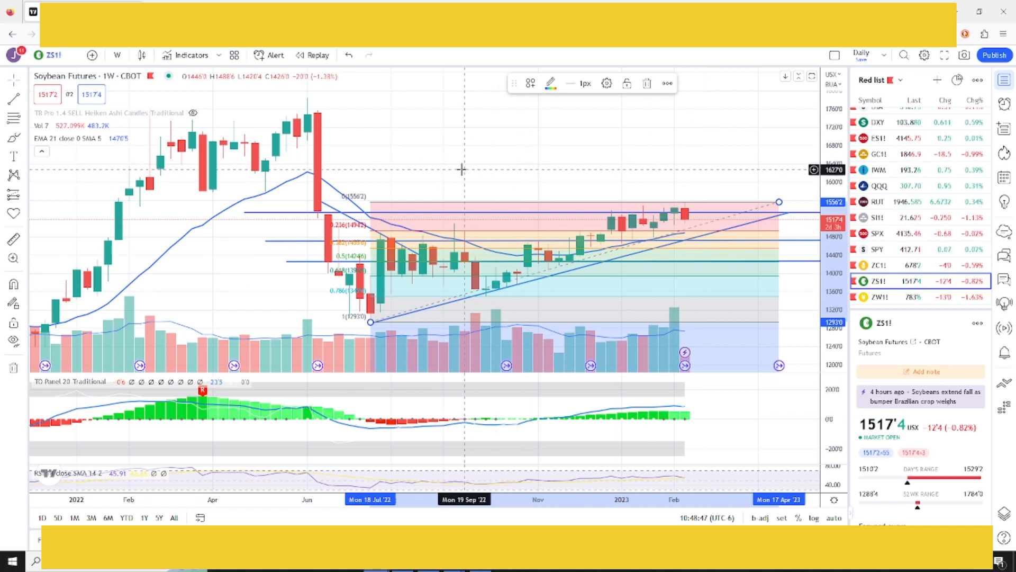
mouse_move(468, 166)
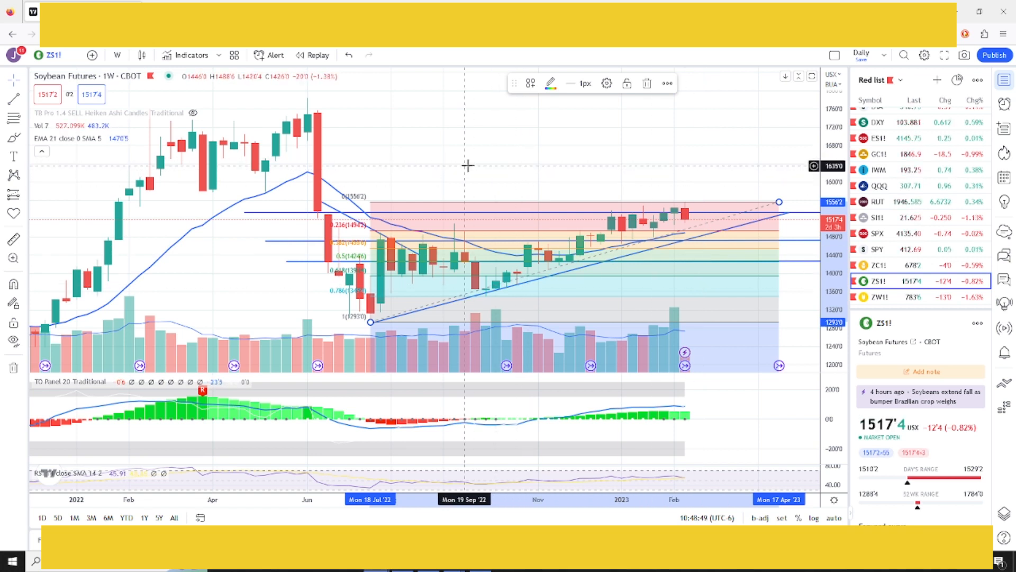
mouse_move(478, 167)
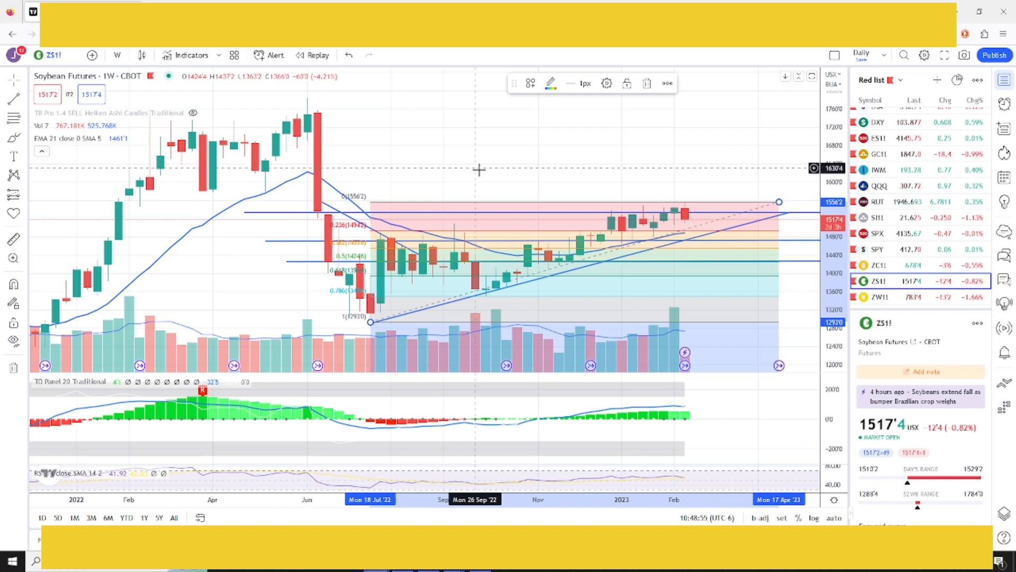
mouse_move(445, 141)
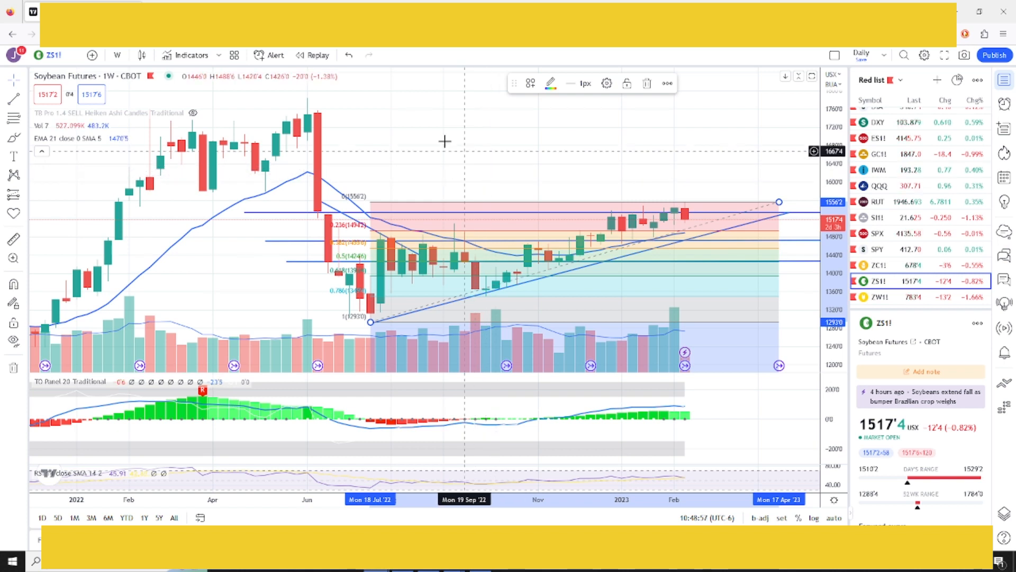
mouse_move(467, 179)
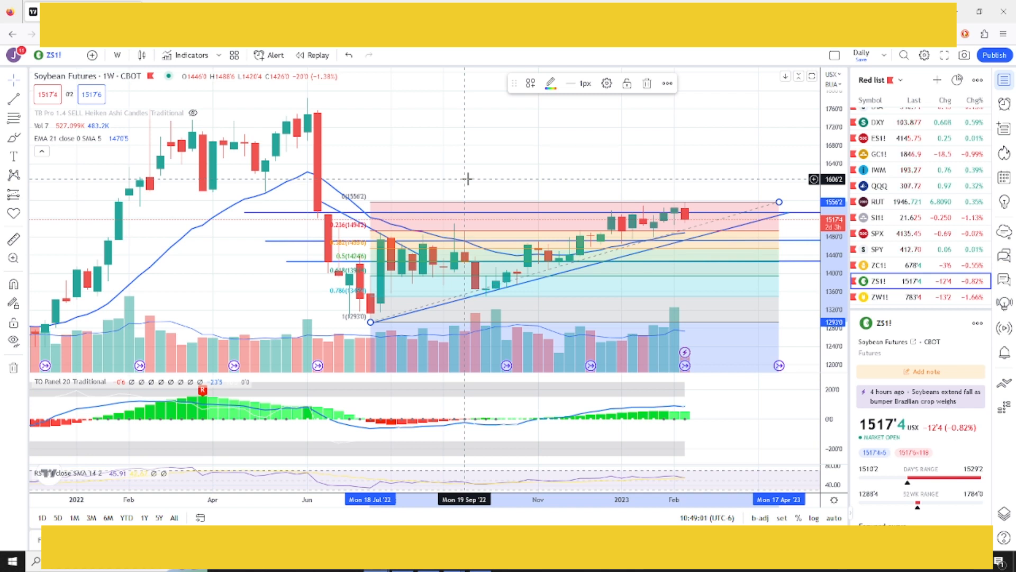
mouse_move(601, 180)
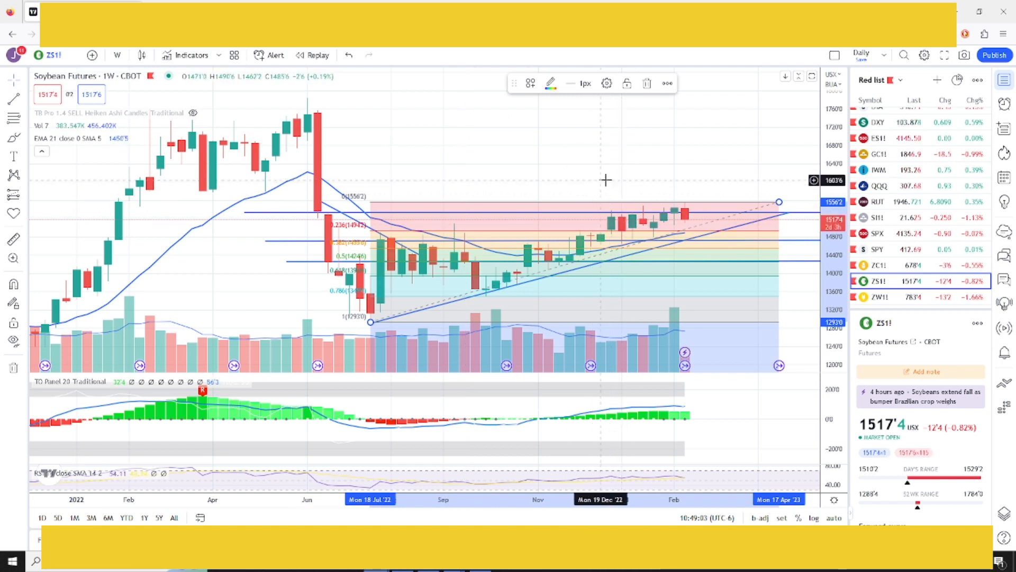
mouse_move(572, 171)
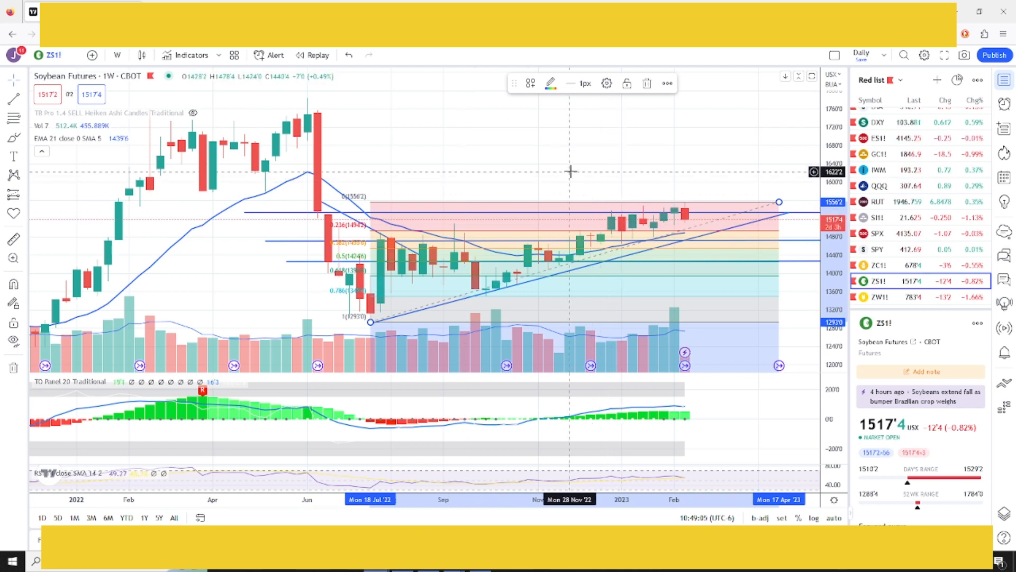
mouse_move(710, 262)
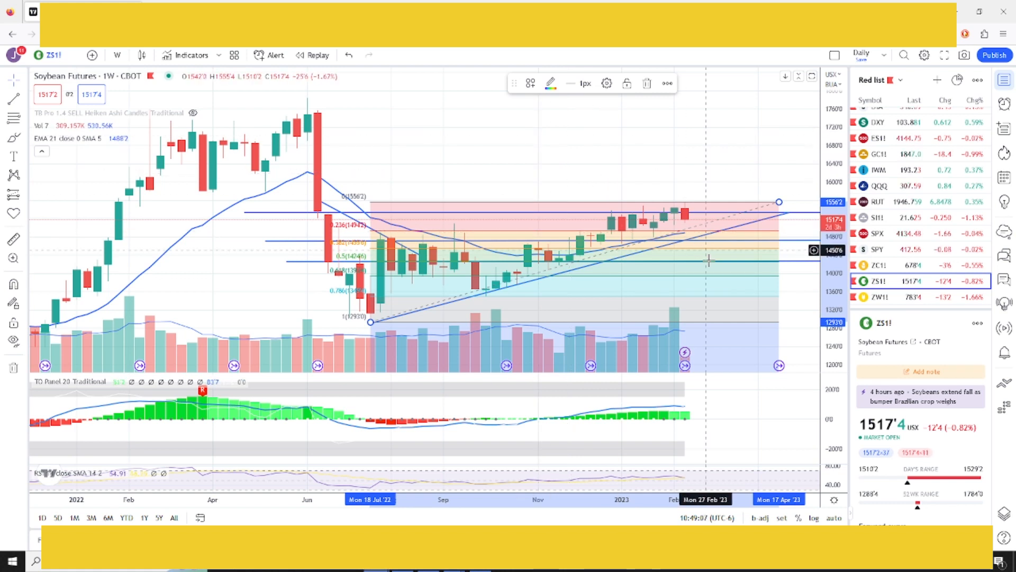
mouse_move(548, 168)
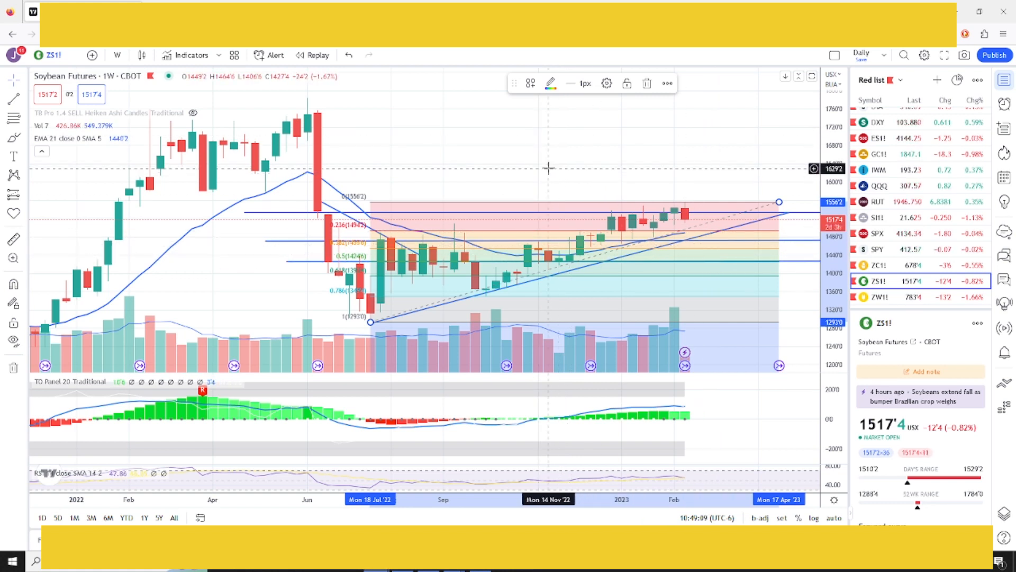
mouse_move(770, 236)
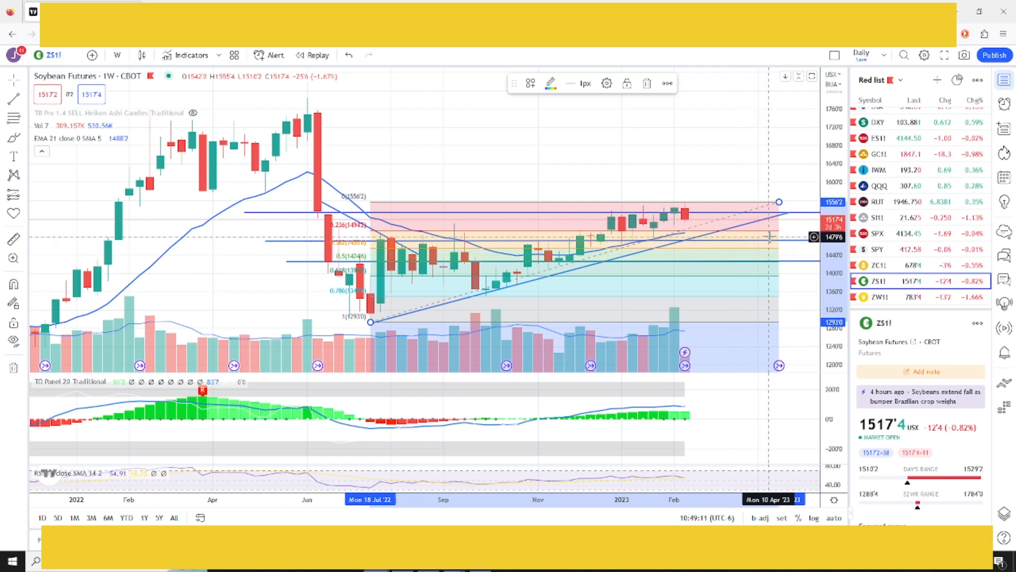
mouse_move(778, 300)
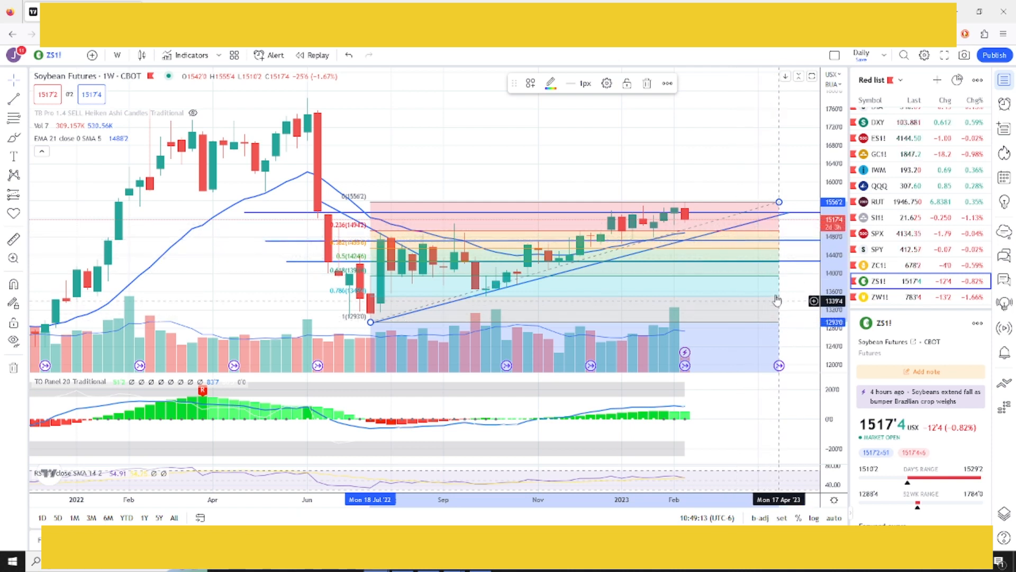
mouse_move(748, 300)
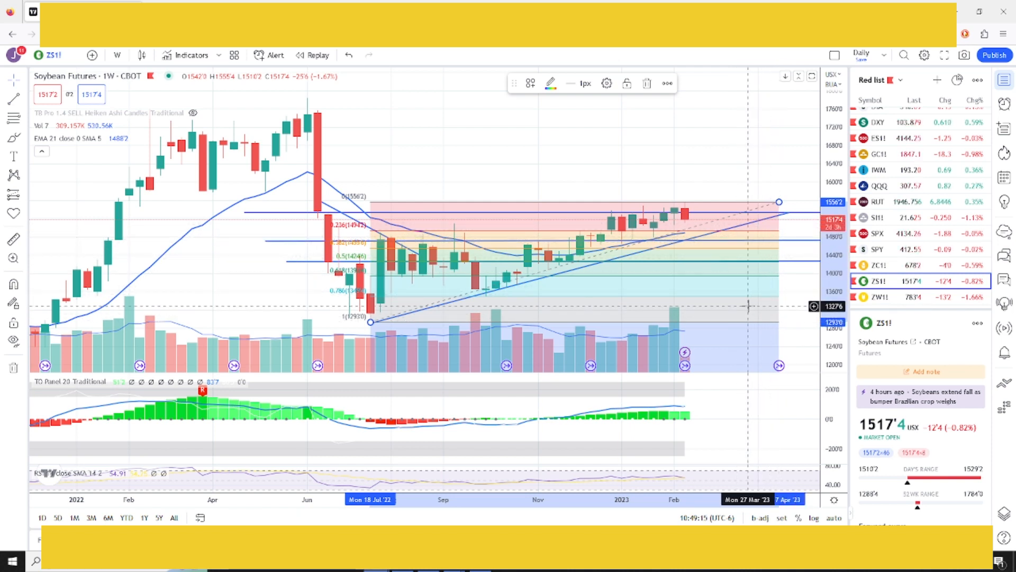
mouse_move(741, 335)
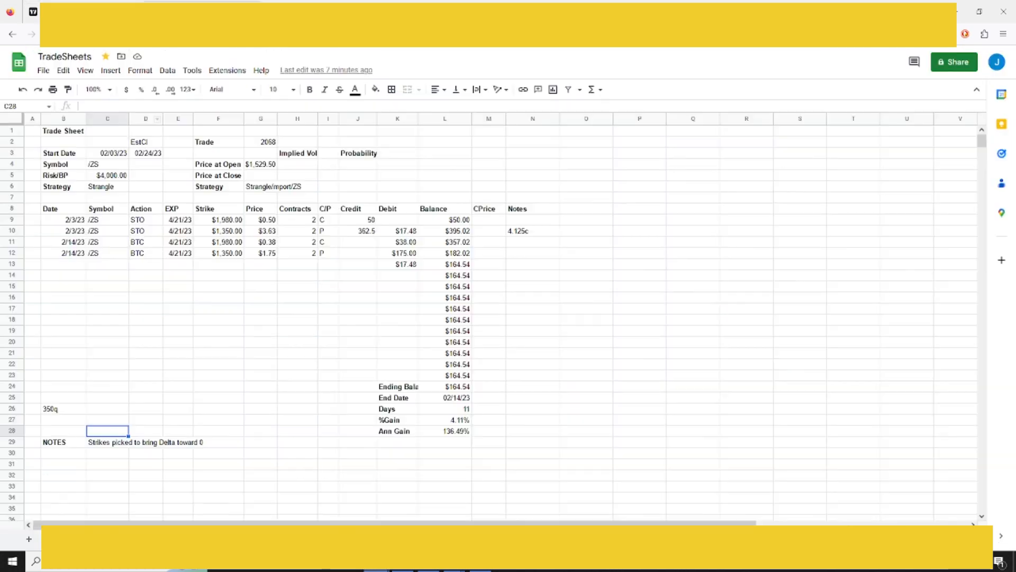
mouse_move(370, 309)
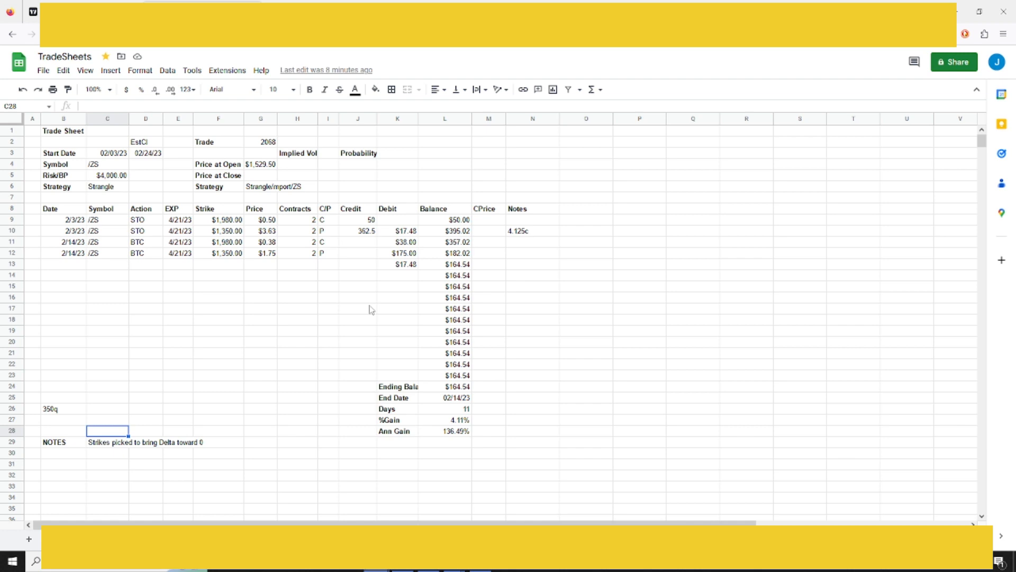
mouse_move(378, 321)
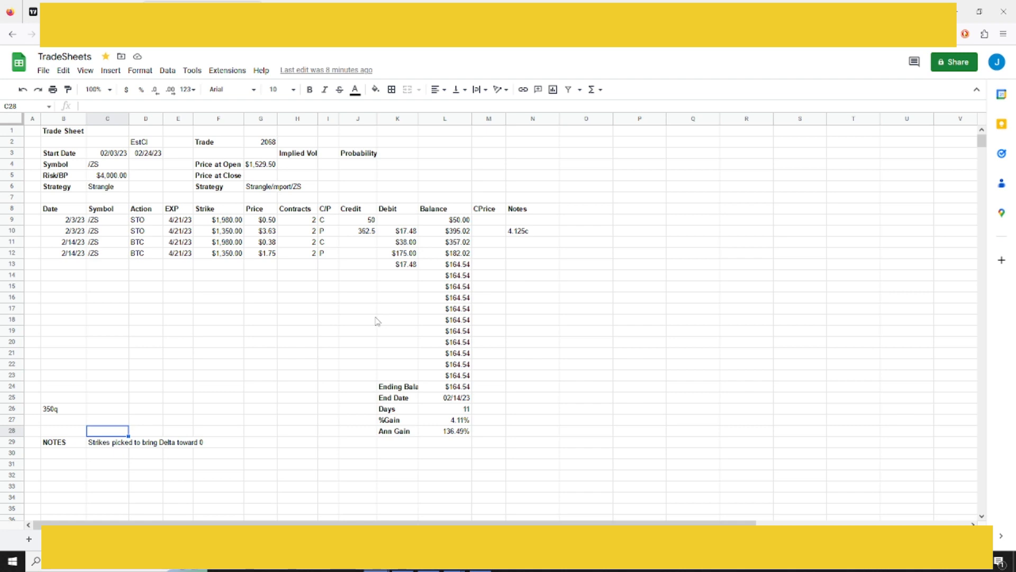
mouse_move(653, 362)
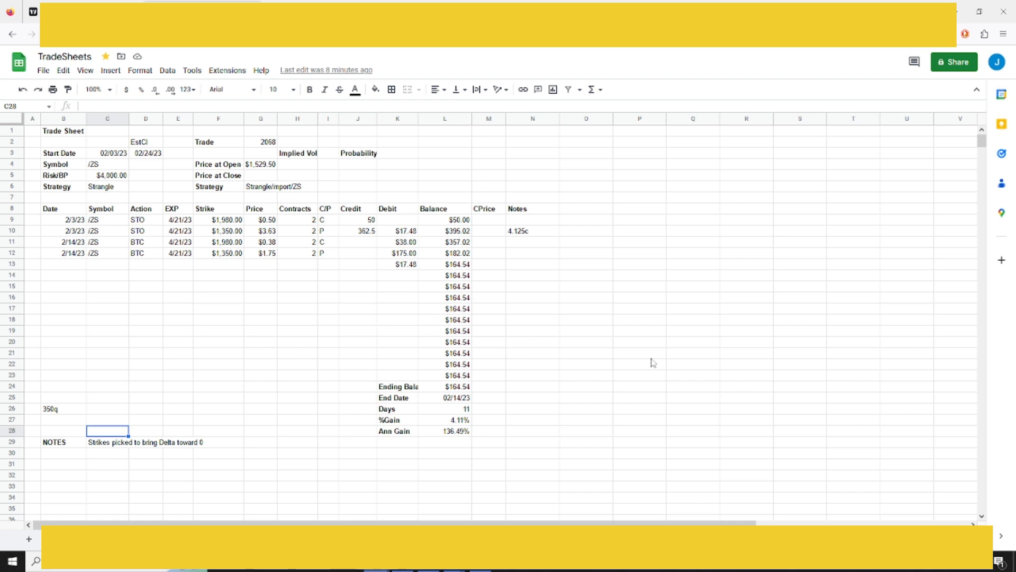